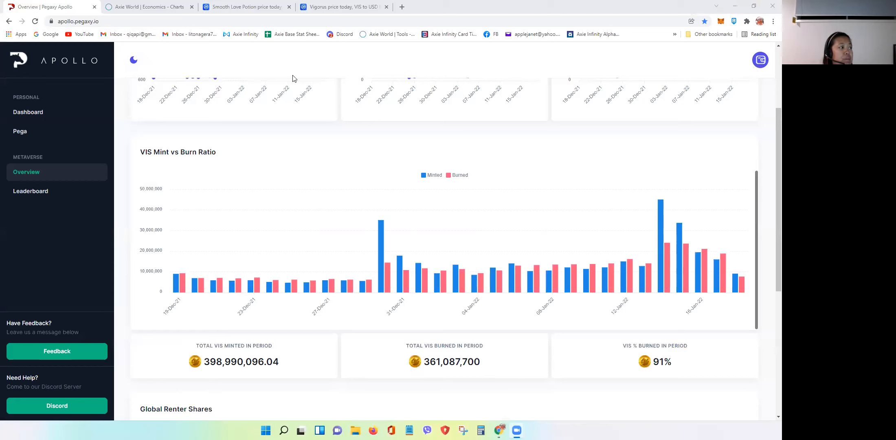
mouse_move(189, 50)
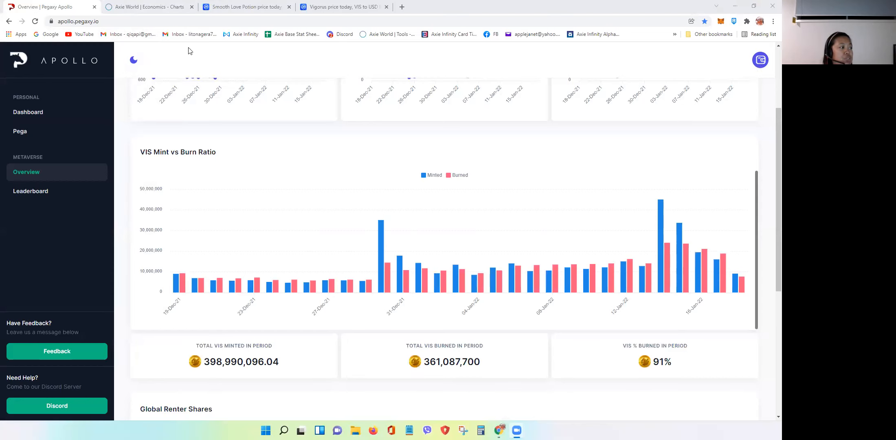
Show Axie World's SLP Issuance chart with the 01/18/2022 burned (12.9M) vs minted (65.2M) figures
left_click(148, 7)
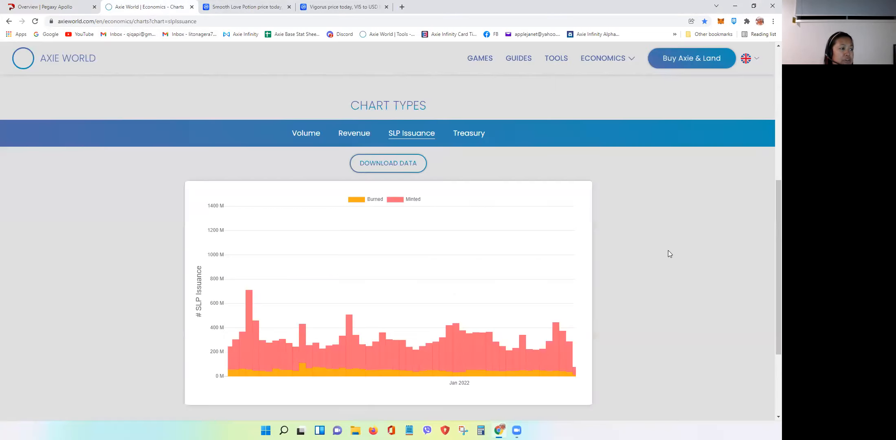
scroll("down", 3)
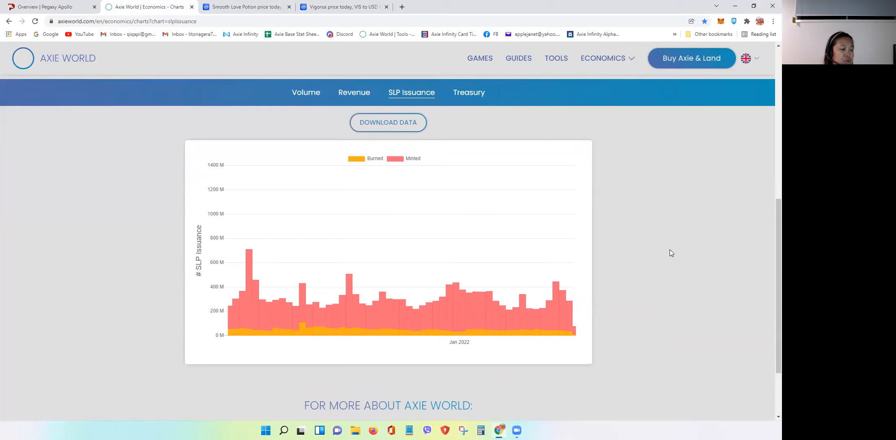
scroll("down", 3)
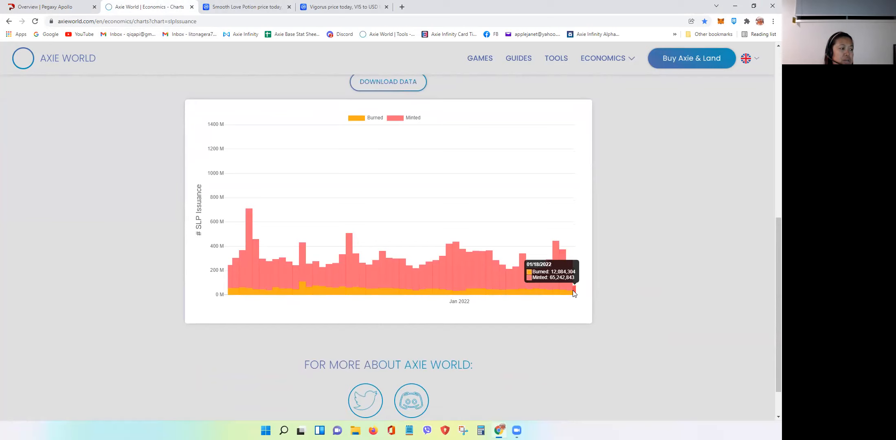
mouse_move(561, 268)
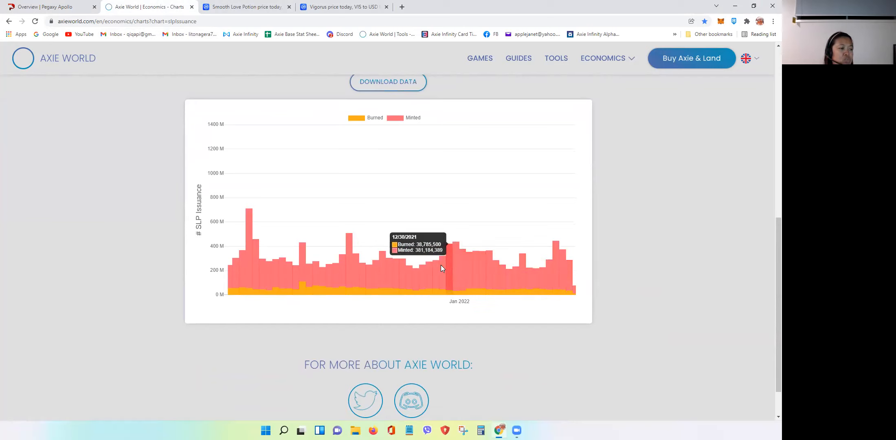
mouse_move(576, 297)
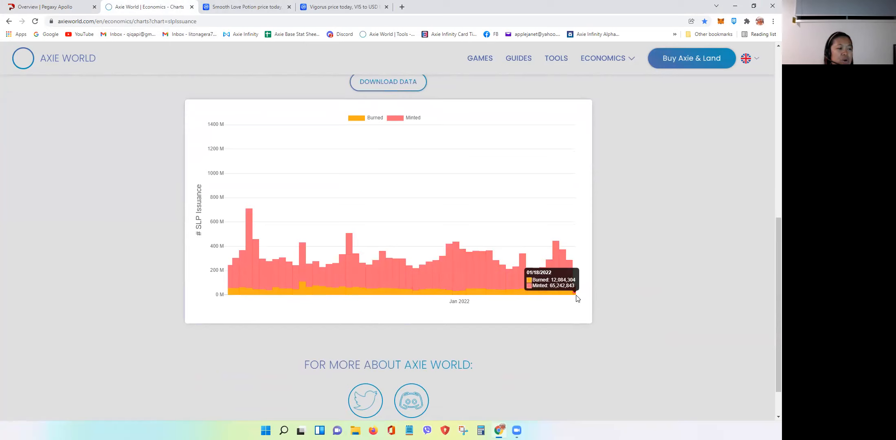
mouse_move(535, 292)
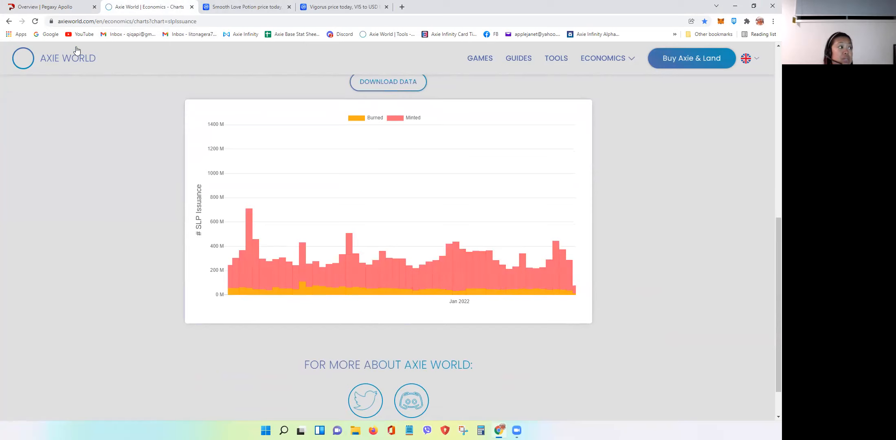
Return to Pegaxy Apollo's VIS Mint vs Burn Ratio chart and highlight its 91% burned figure
left_click(46, 7)
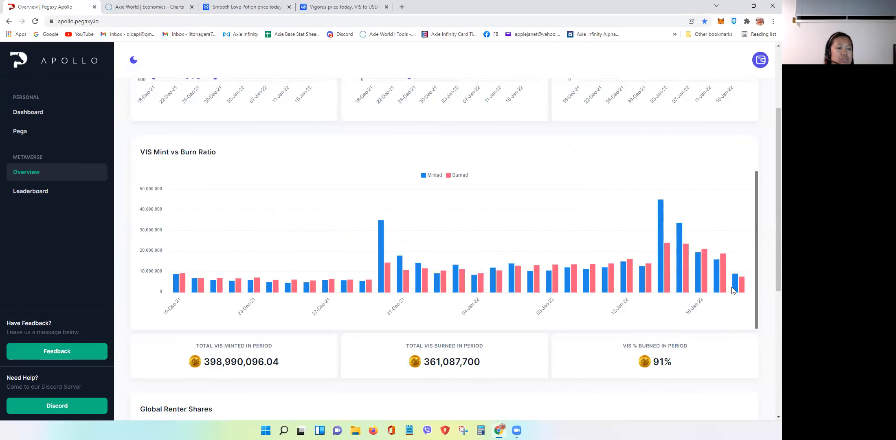
mouse_move(657, 381)
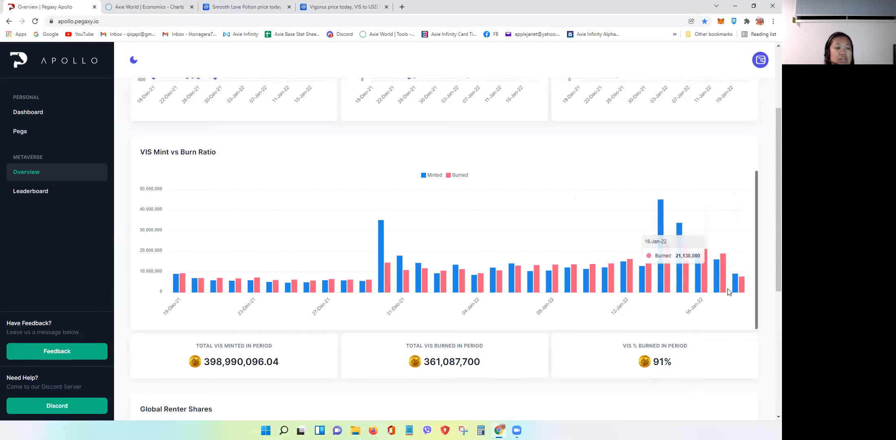
mouse_move(723, 280)
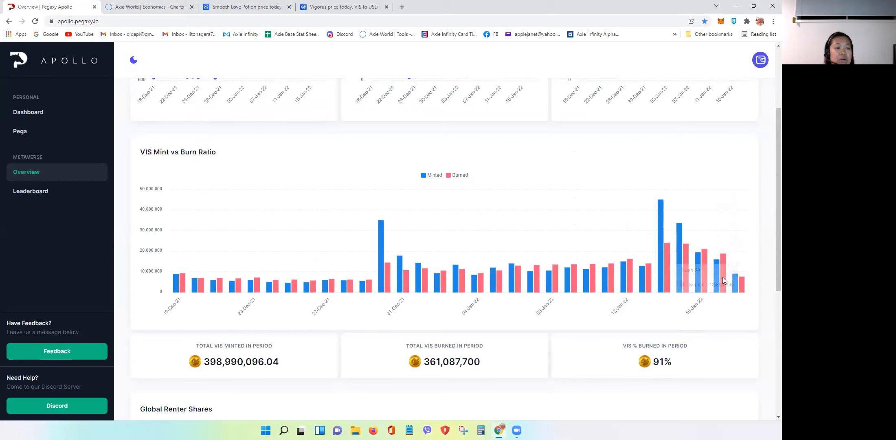
mouse_move(570, 268)
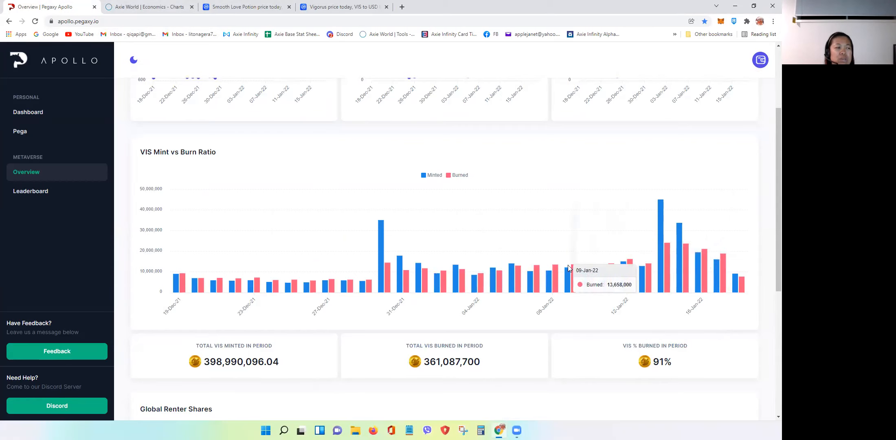
mouse_move(390, 276)
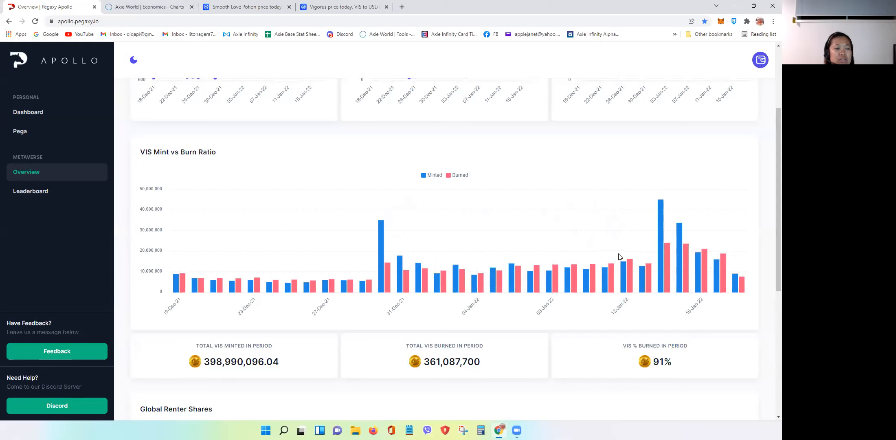
mouse_move(748, 313)
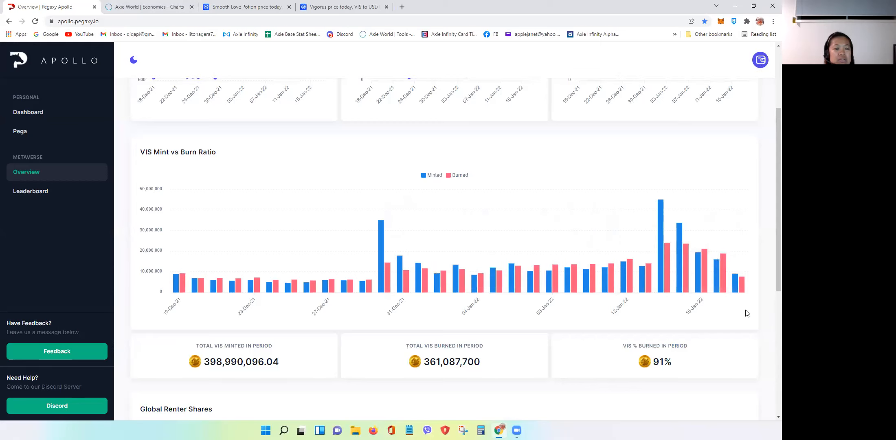
double_click(661, 361)
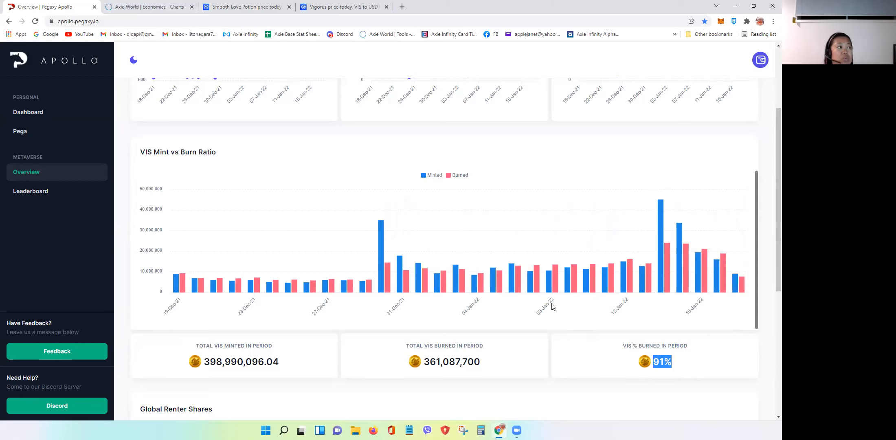
mouse_move(275, 132)
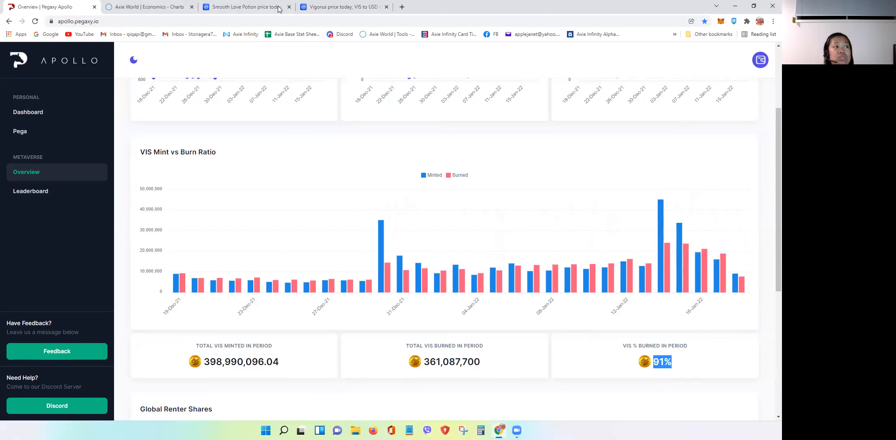
Show CoinMarketCap's one-month SLP/USD chart, SLP at about $0.0181, down 6.85%
left_click(246, 6)
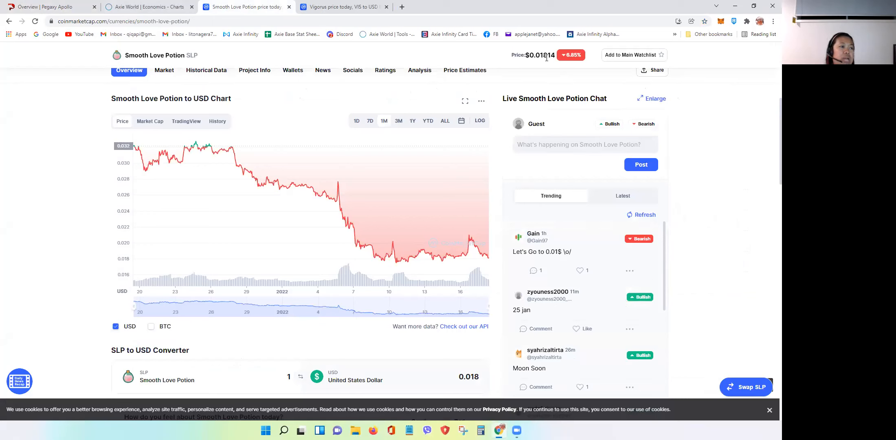
mouse_move(175, 157)
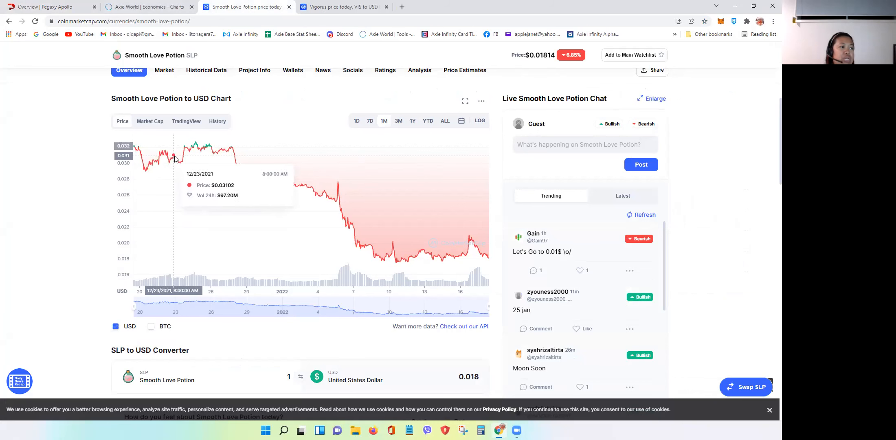
mouse_move(313, 212)
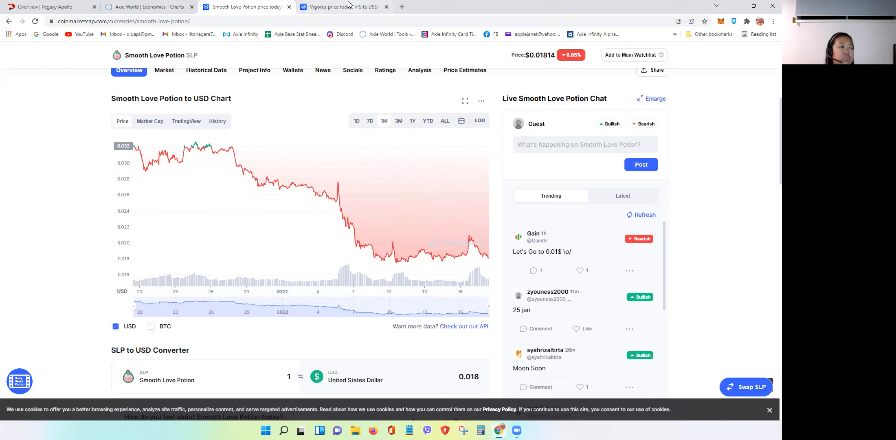
mouse_move(343, 6)
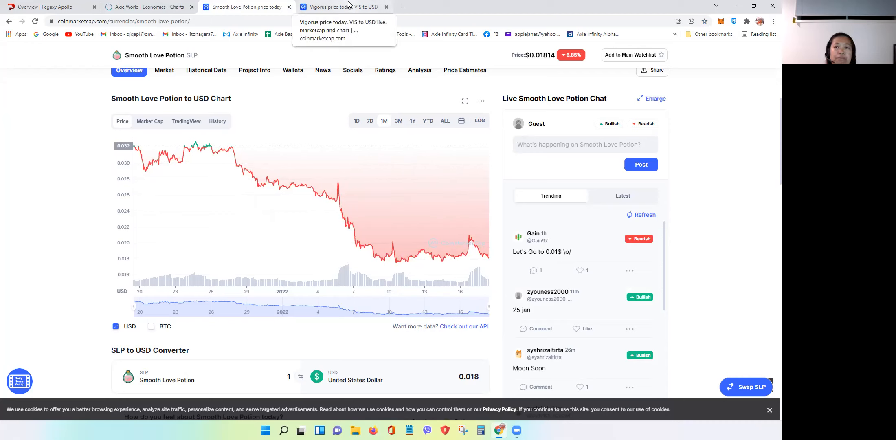
Show CoinMarketCap's one-month VIS/USD chart, VIS at about $0.0776, up 4.15%
left_click(344, 7)
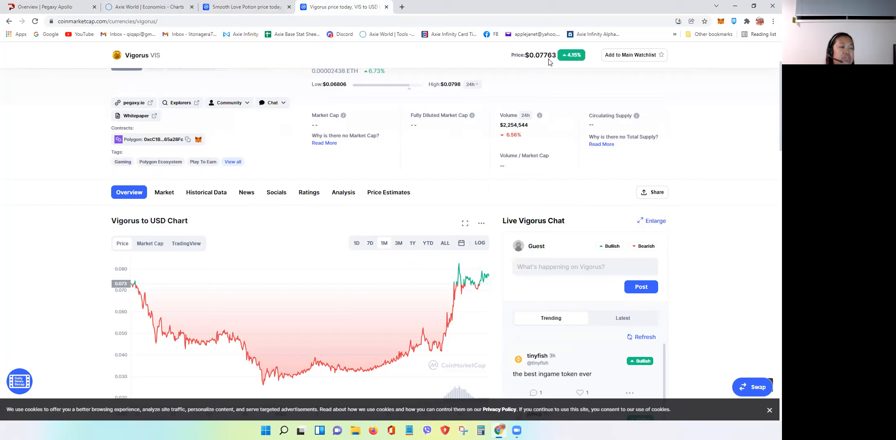
mouse_move(32, 329)
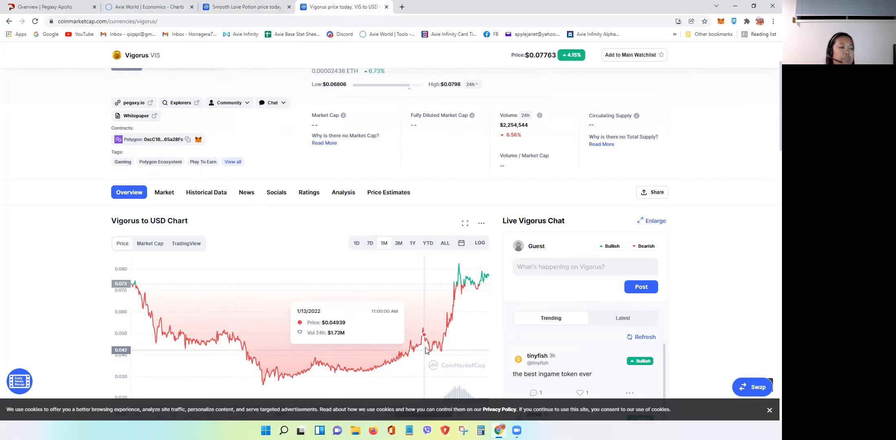
mouse_move(474, 289)
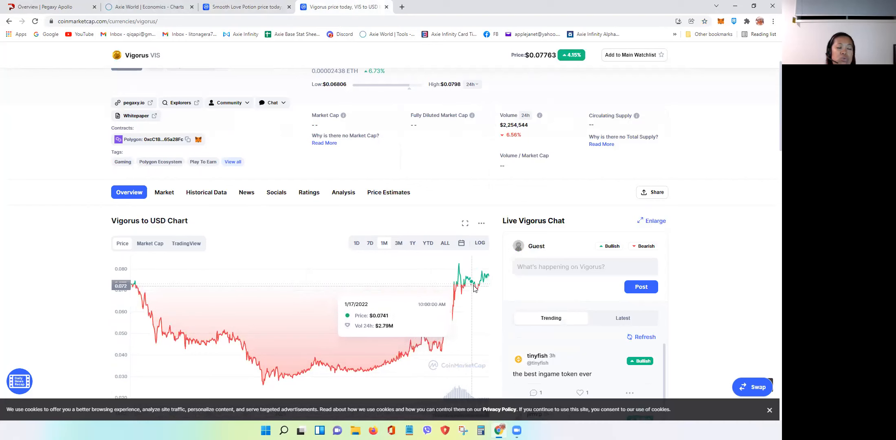
mouse_move(460, 304)
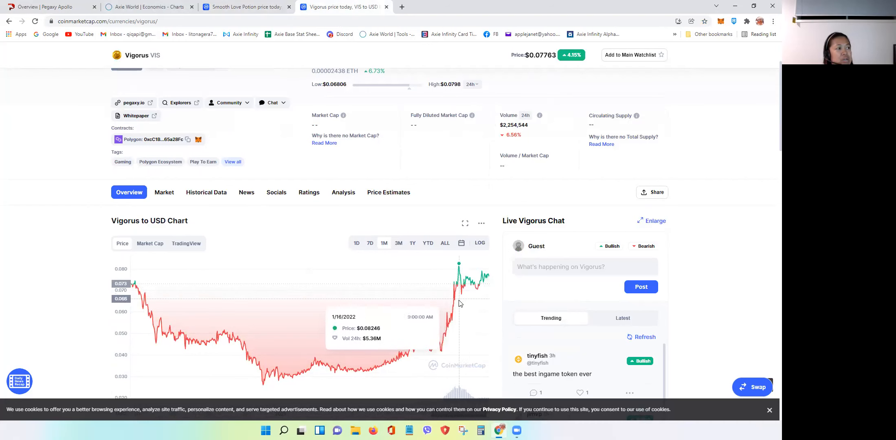